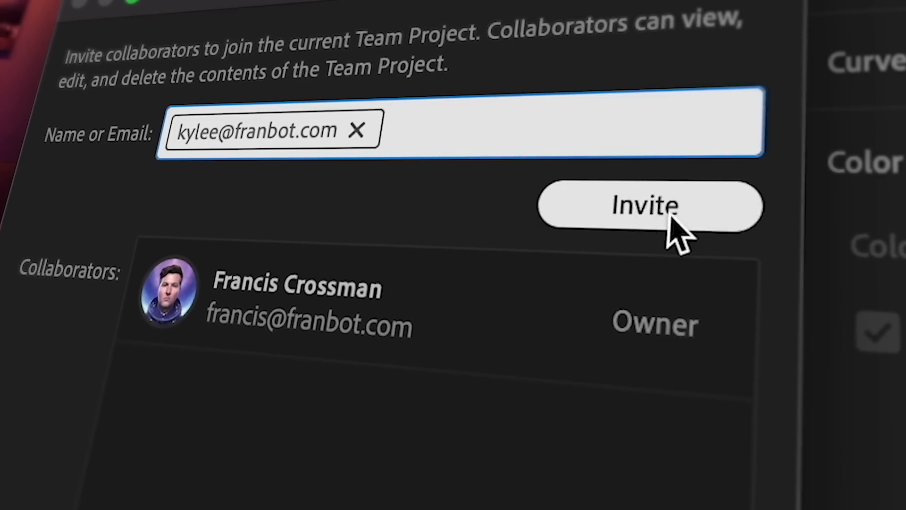
Launch with Reset app preferences, Clear media cache files and Reset plugin loading cache all ticked.
left_click(647, 206)
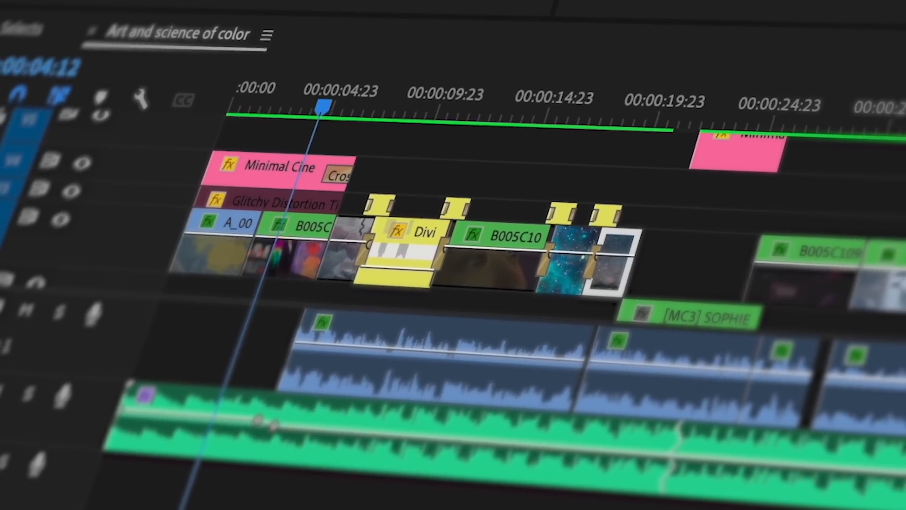
left_click(116, 71)
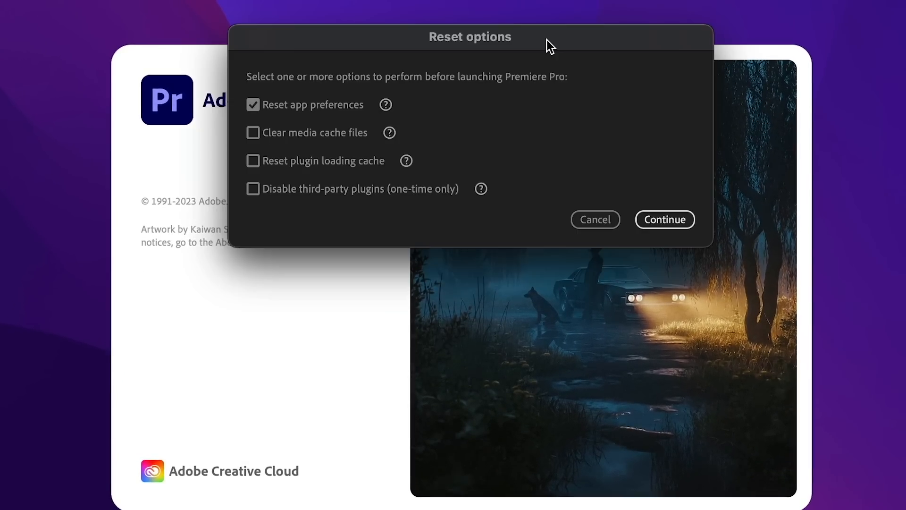
left_click(253, 132)
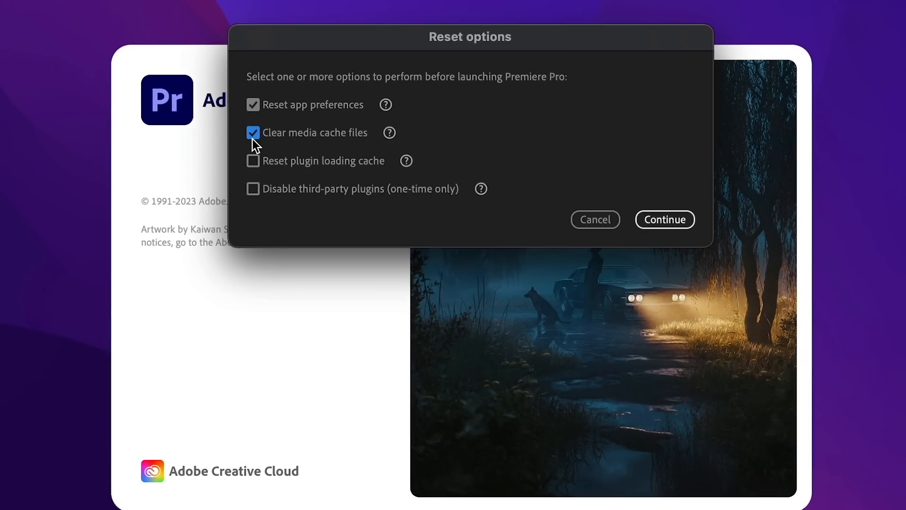
left_click(253, 161)
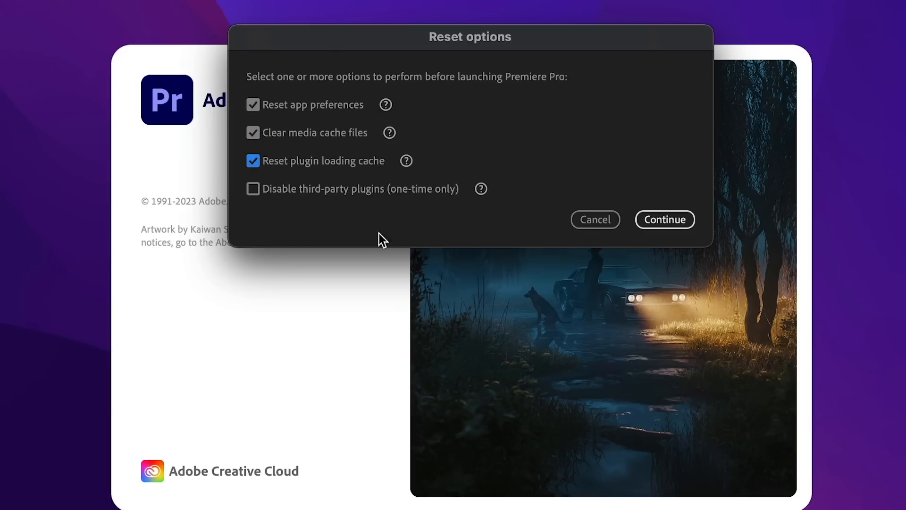
left_click(663, 219)
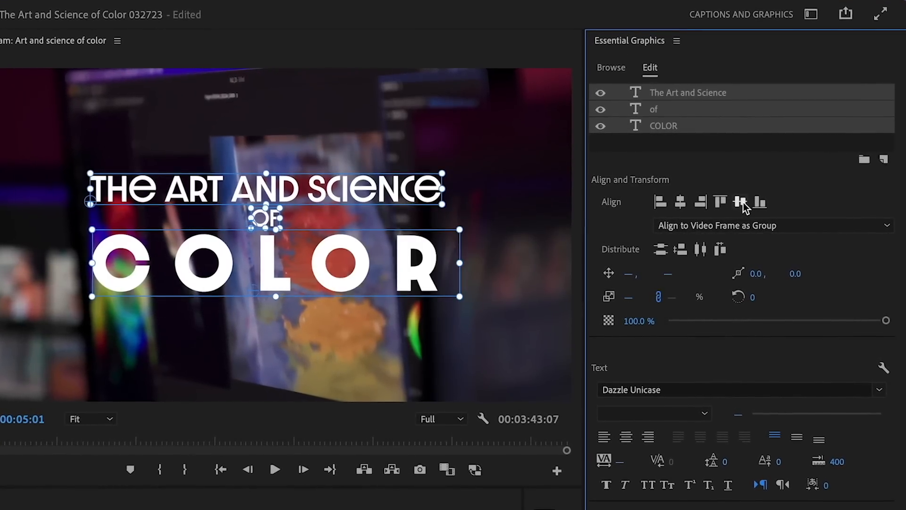
Align the three title layers vertically as a group, then send the sequence to Adobe Media Encoder.
left_click(184, 10)
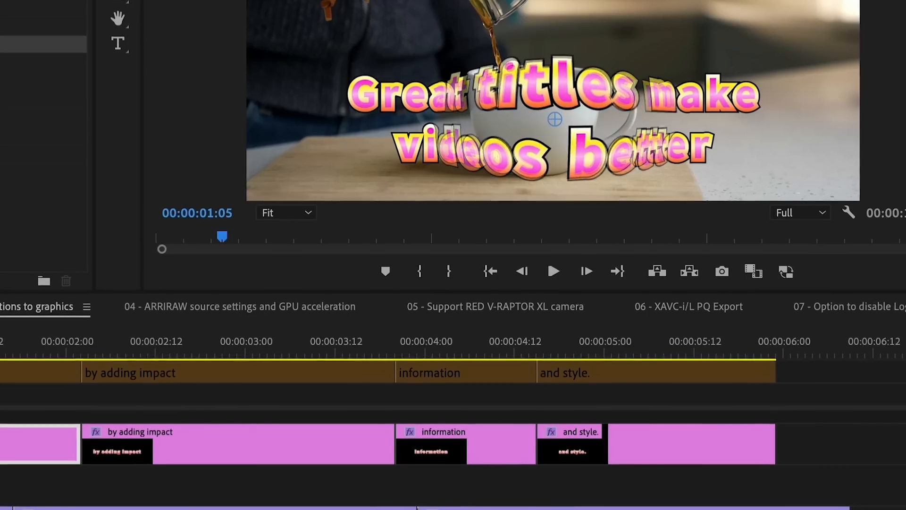
left_click(452, 285)
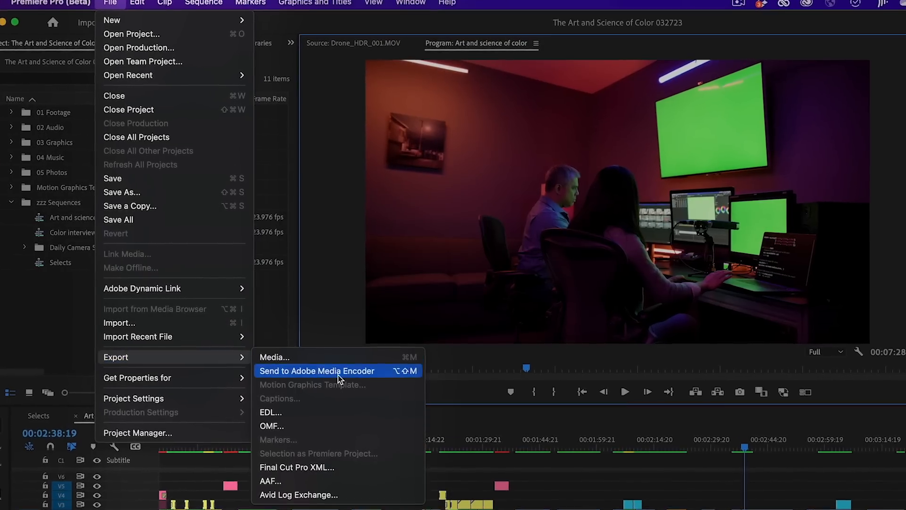
left_click(317, 370)
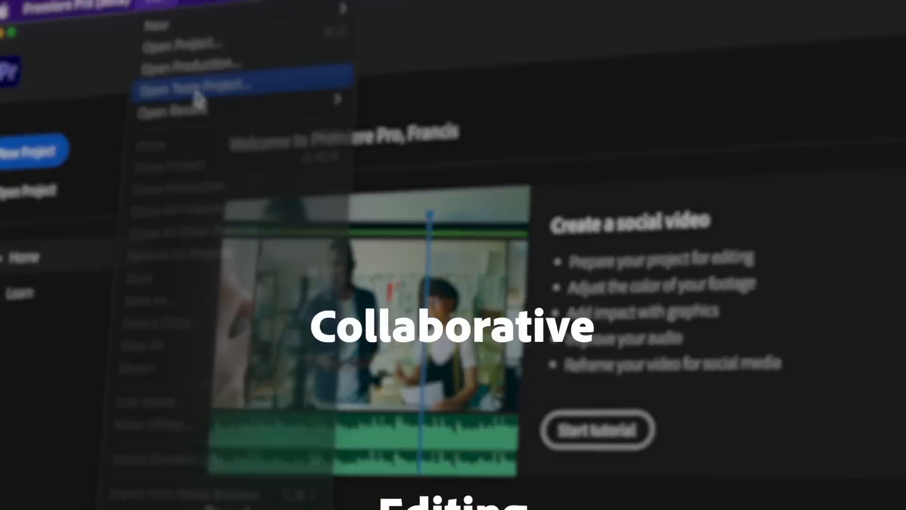
Open the Team Project, invite a collaborator by email, and publish local changes.
left_click(202, 84)
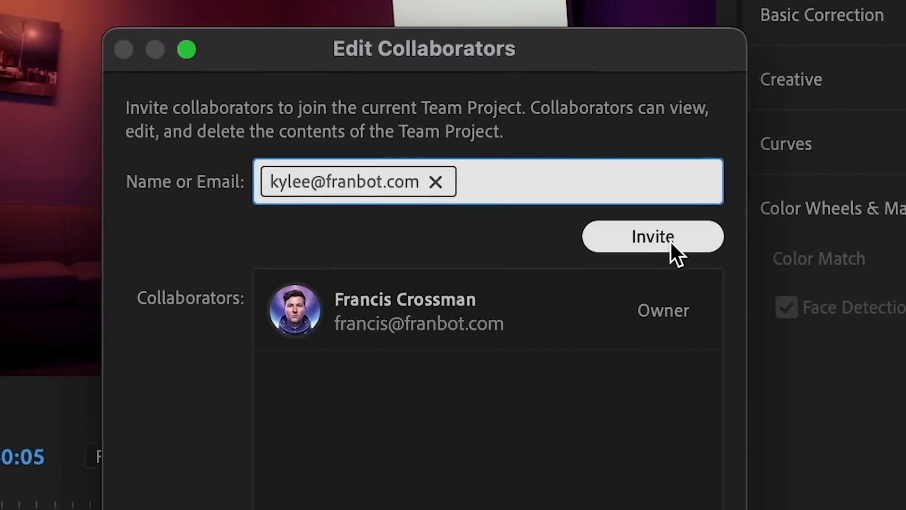
left_click(652, 236)
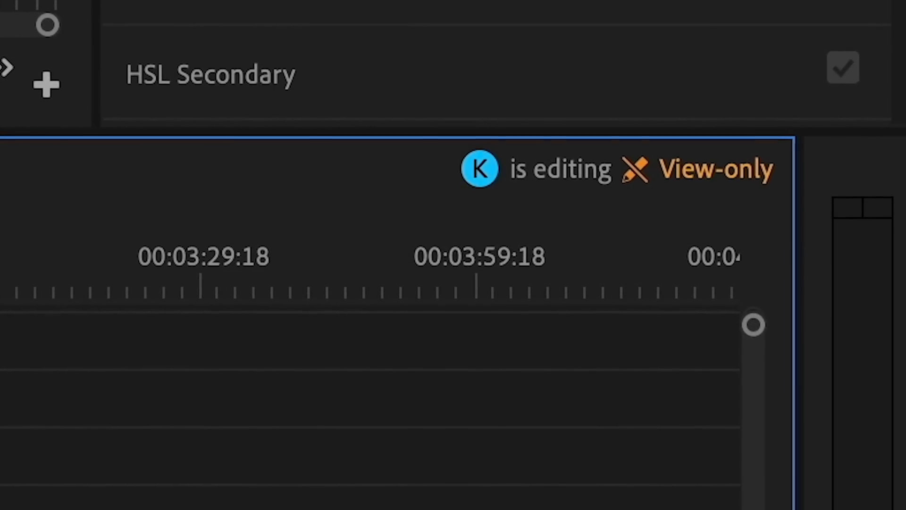
left_click(219, 12)
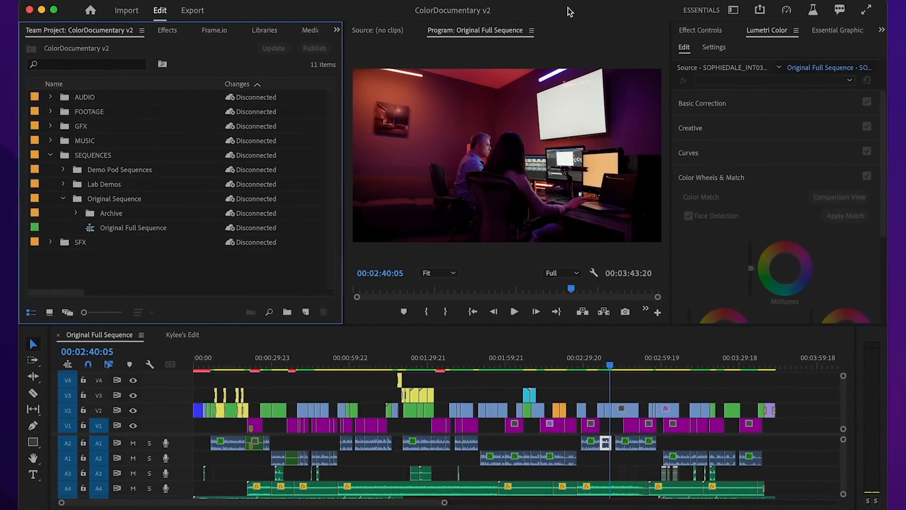
left_click(314, 48)
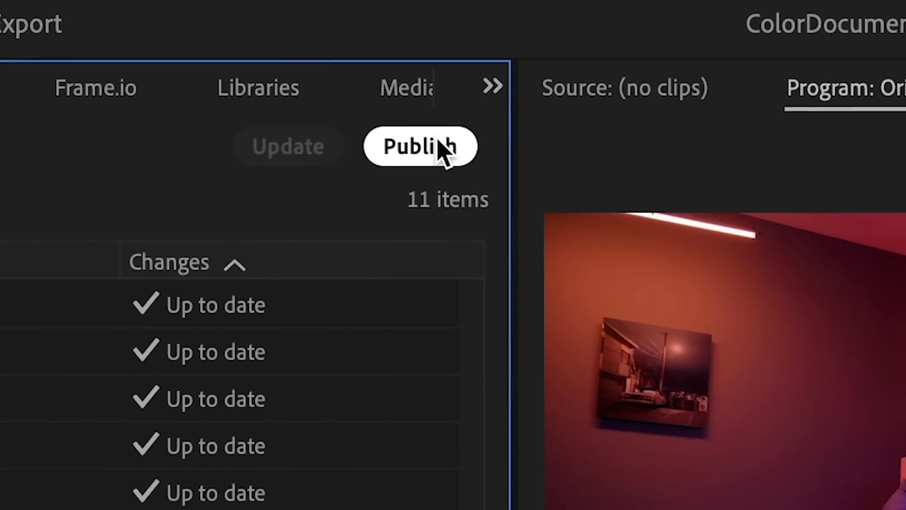